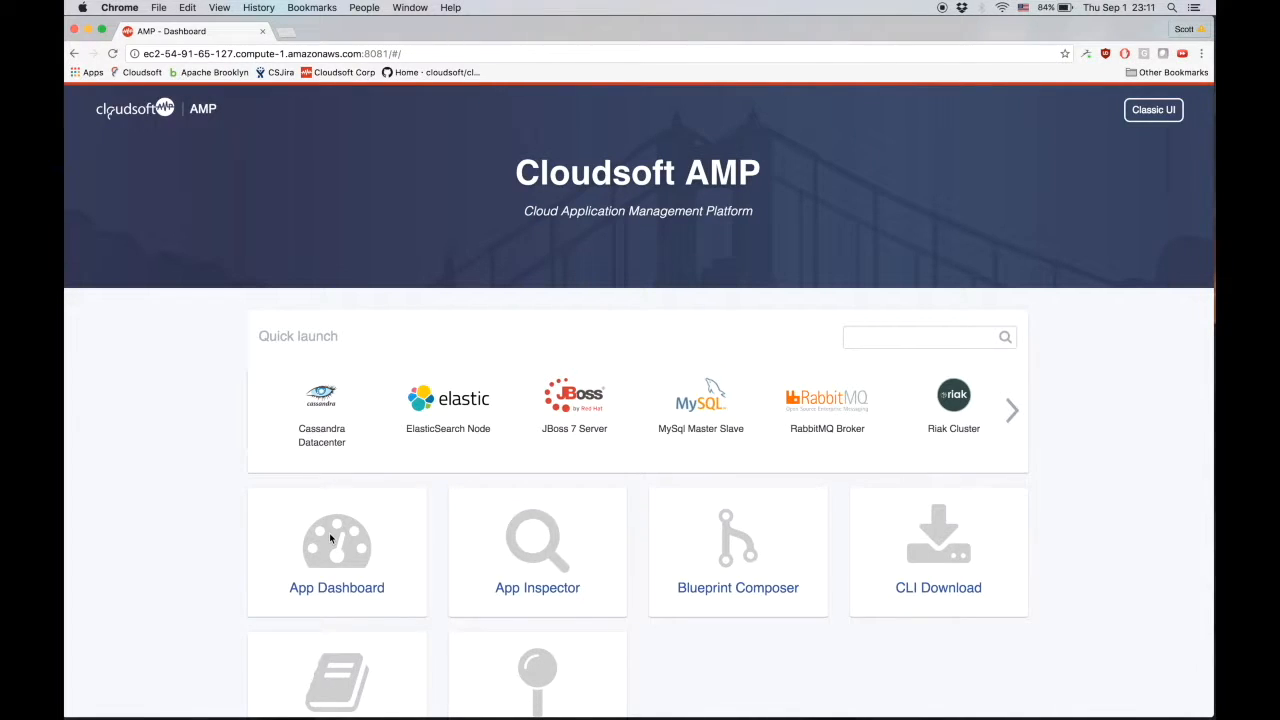
- From the App Dashboard, drill into Hyperledger Fabric Single-cluster and its nested child cluster
click(336, 550)
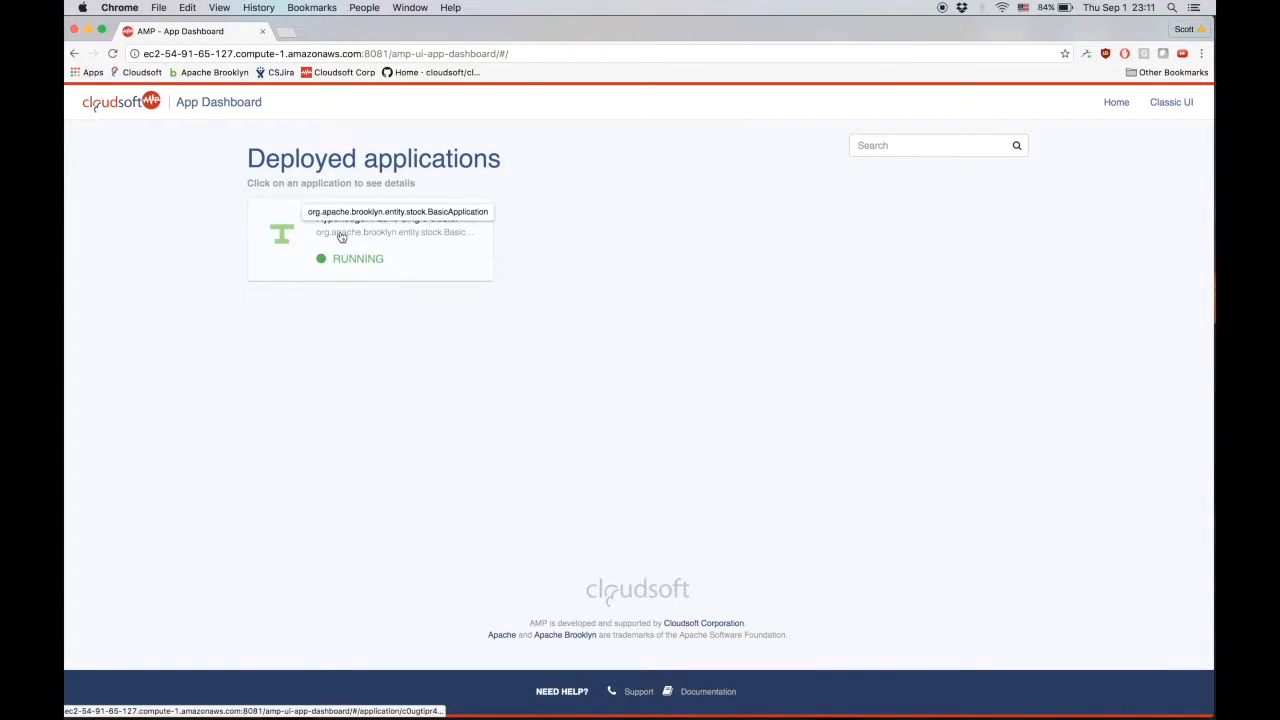
click(370, 235)
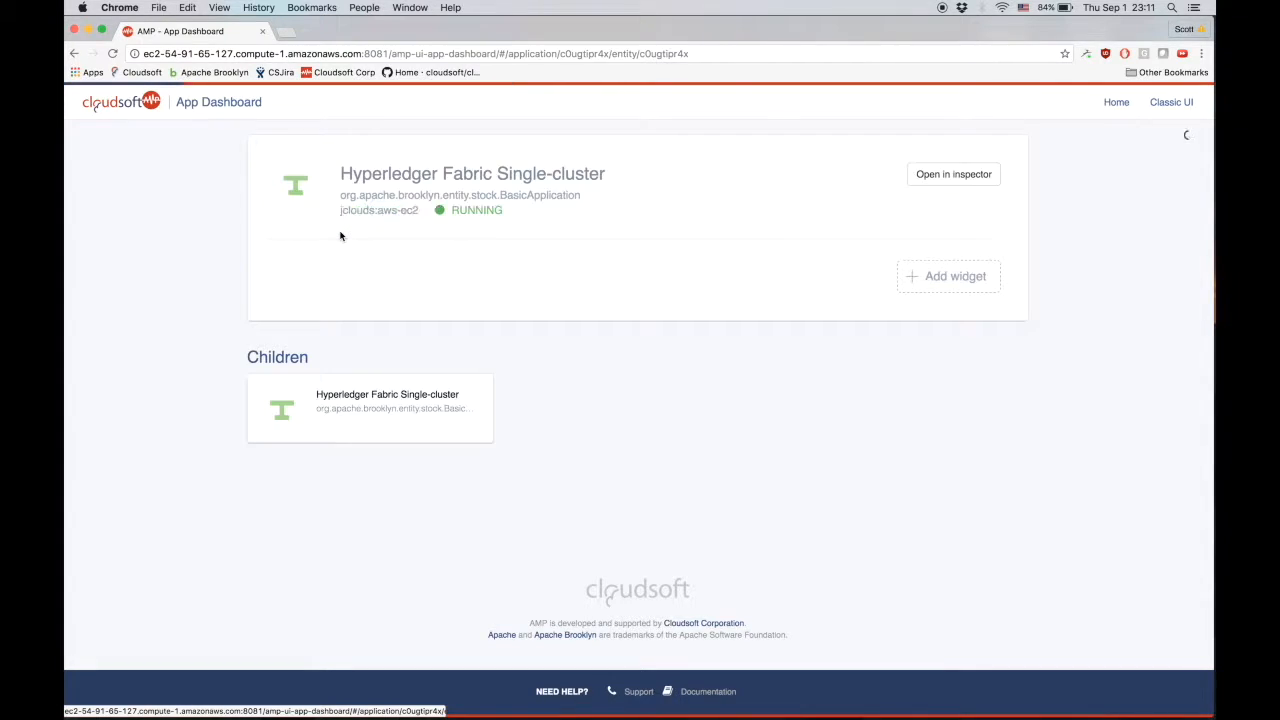
click(947, 276)
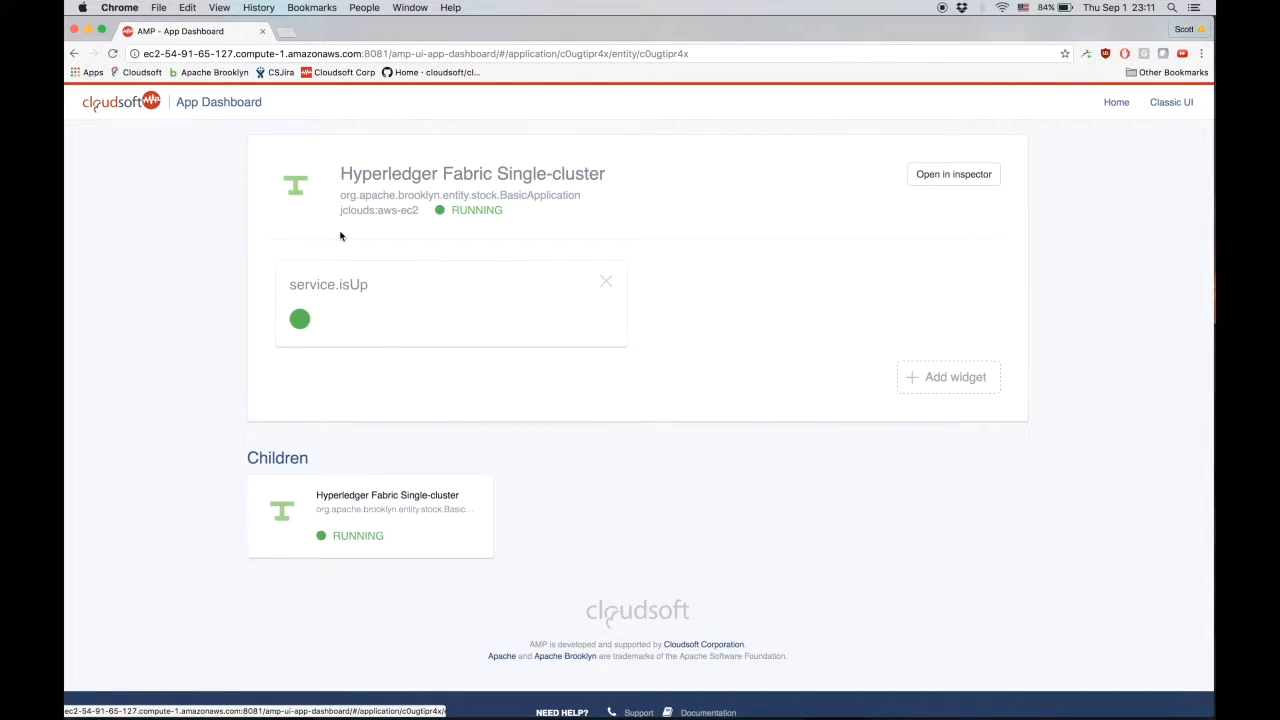
click(387, 495)
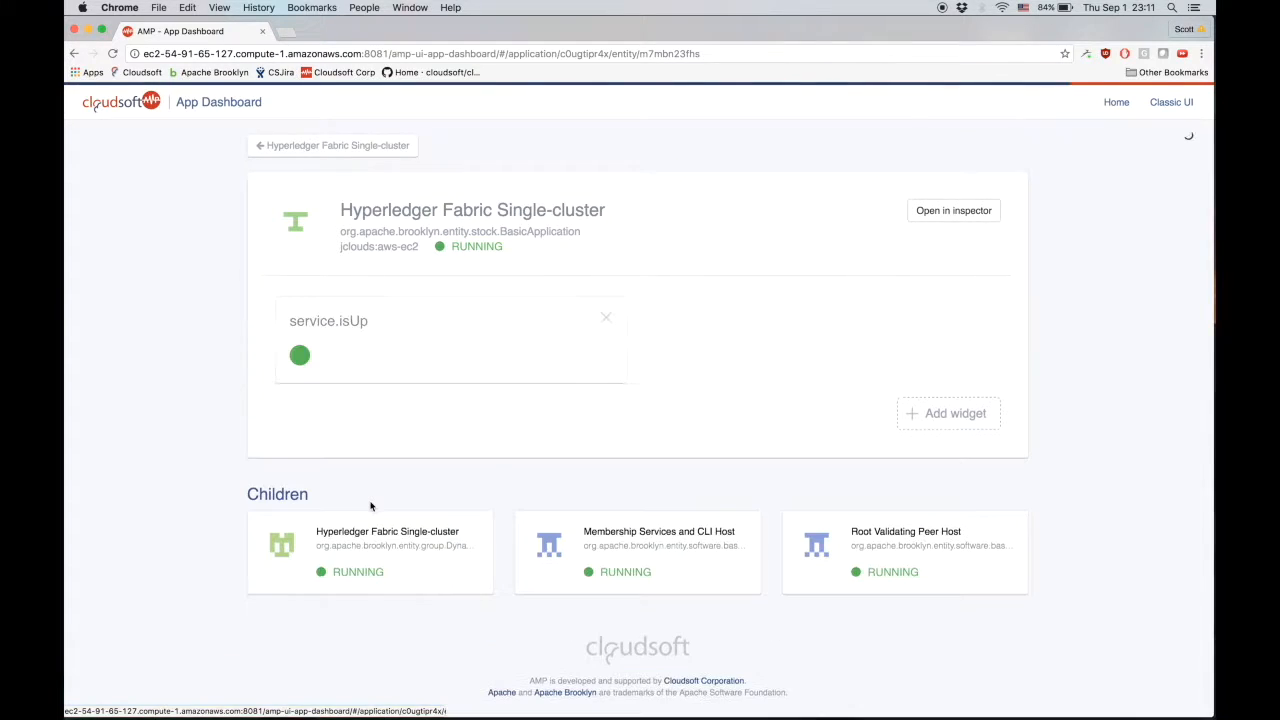
- Expand the cluster, peer cluster, Membership Services and CLI Host, and Root Validating Peer Host
click(953, 210)
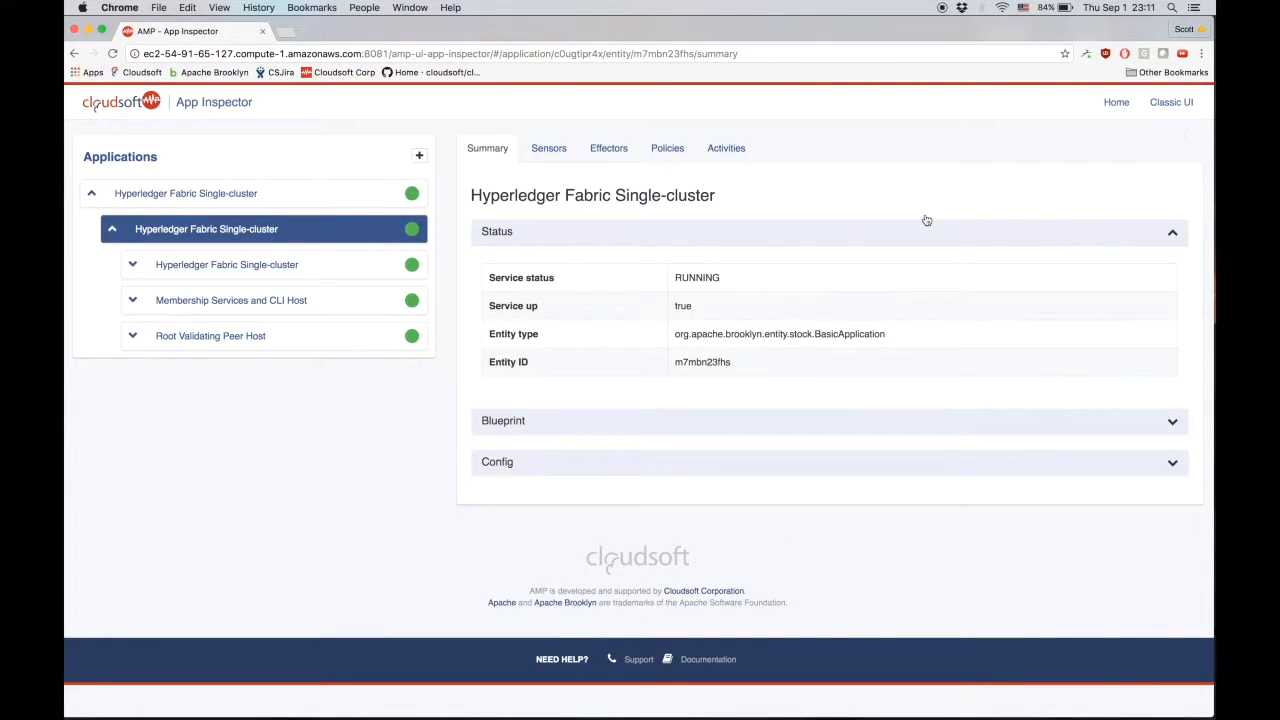
click(133, 264)
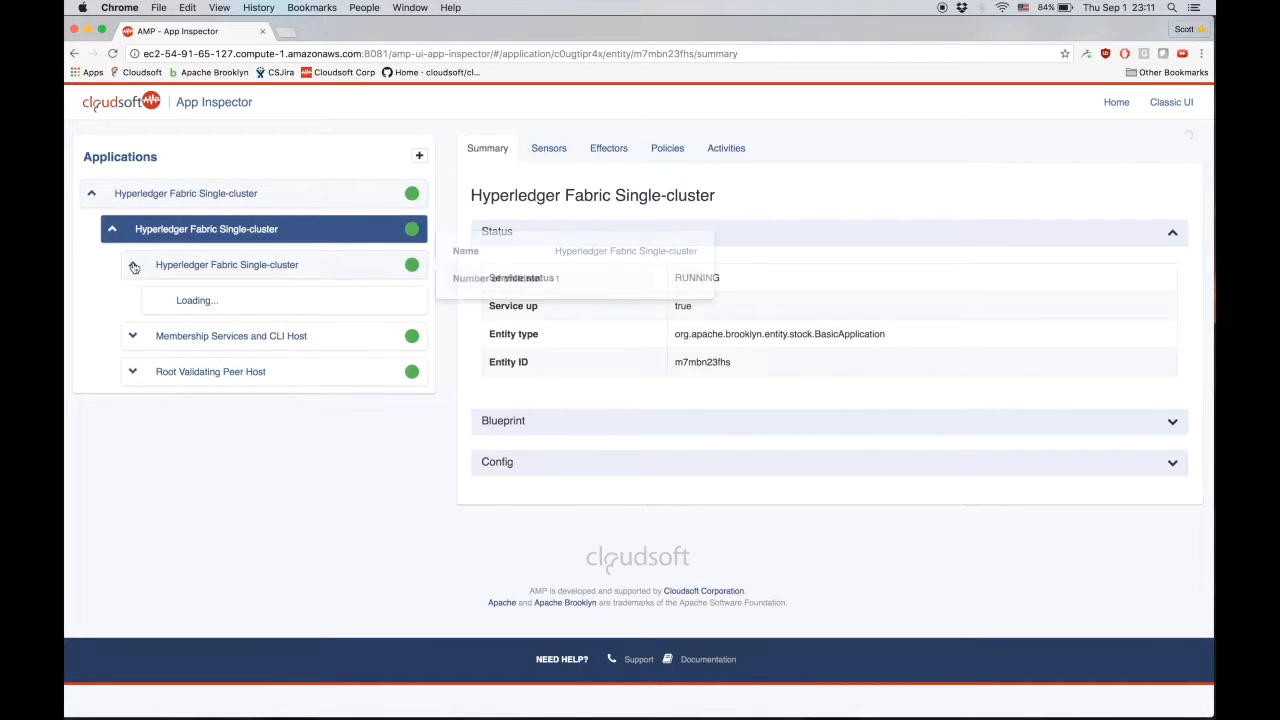
click(134, 264)
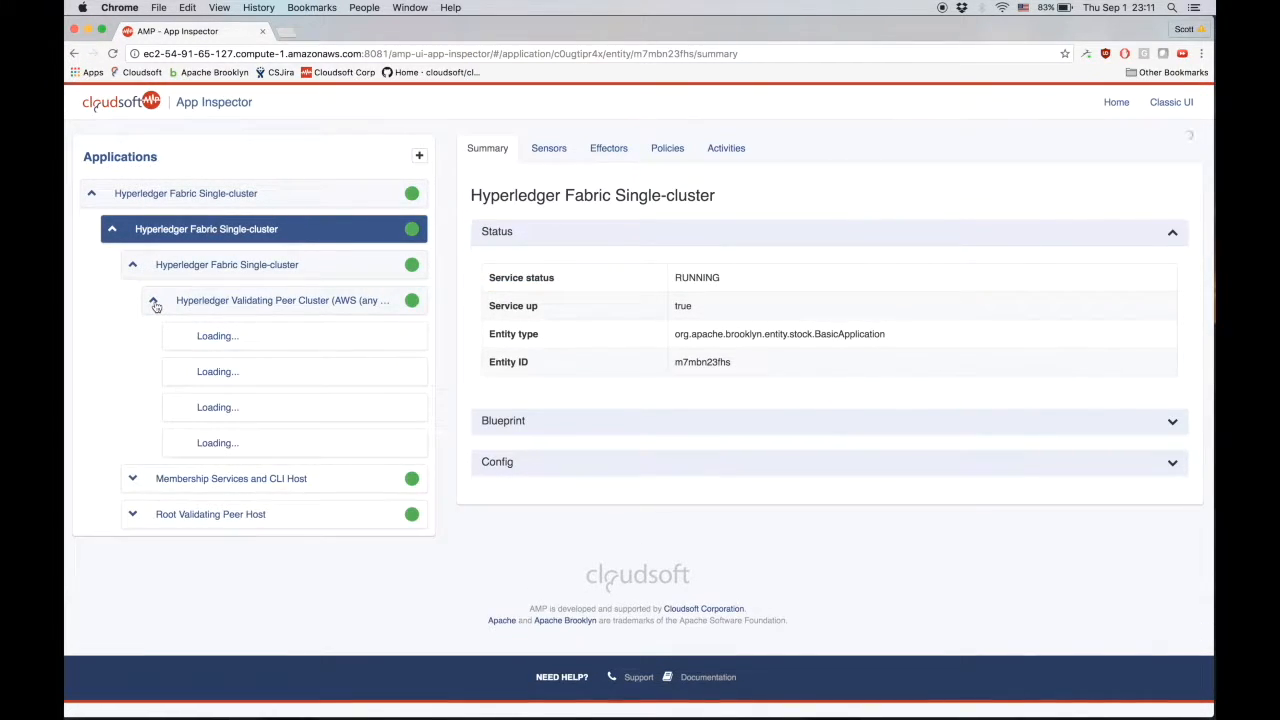
click(153, 300)
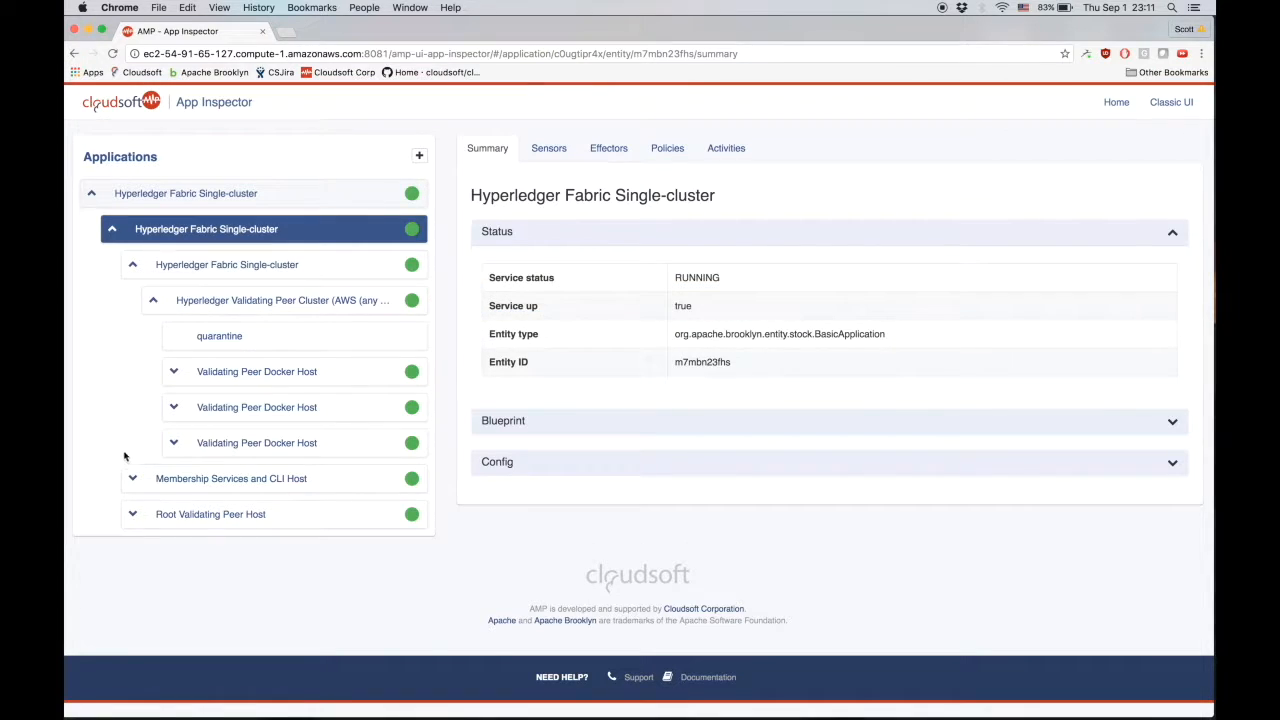
click(132, 478)
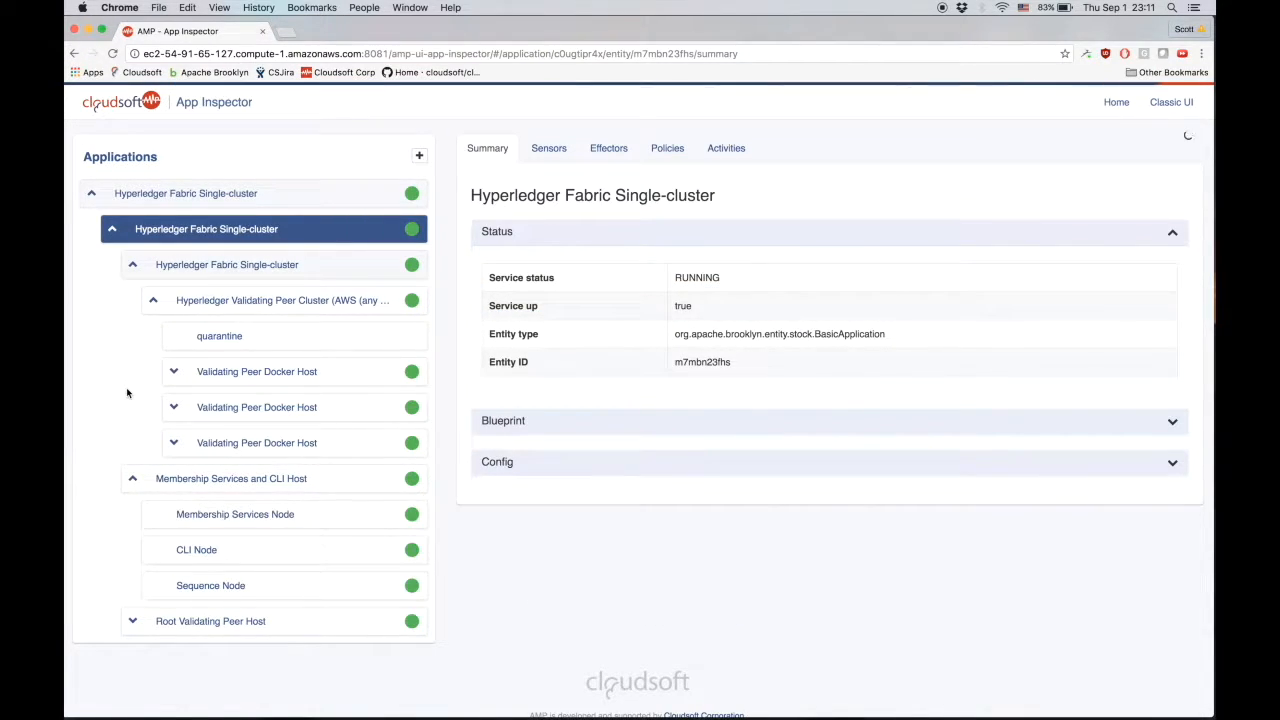
scroll(down, 3)
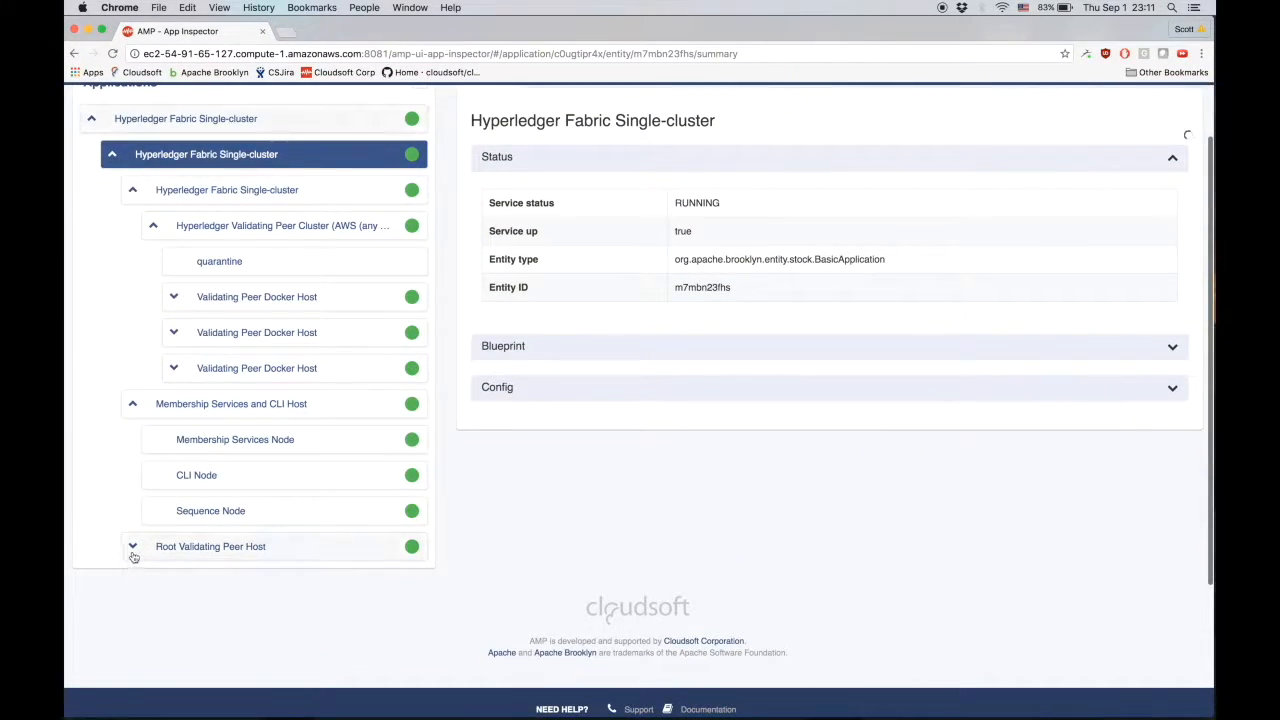
click(132, 546)
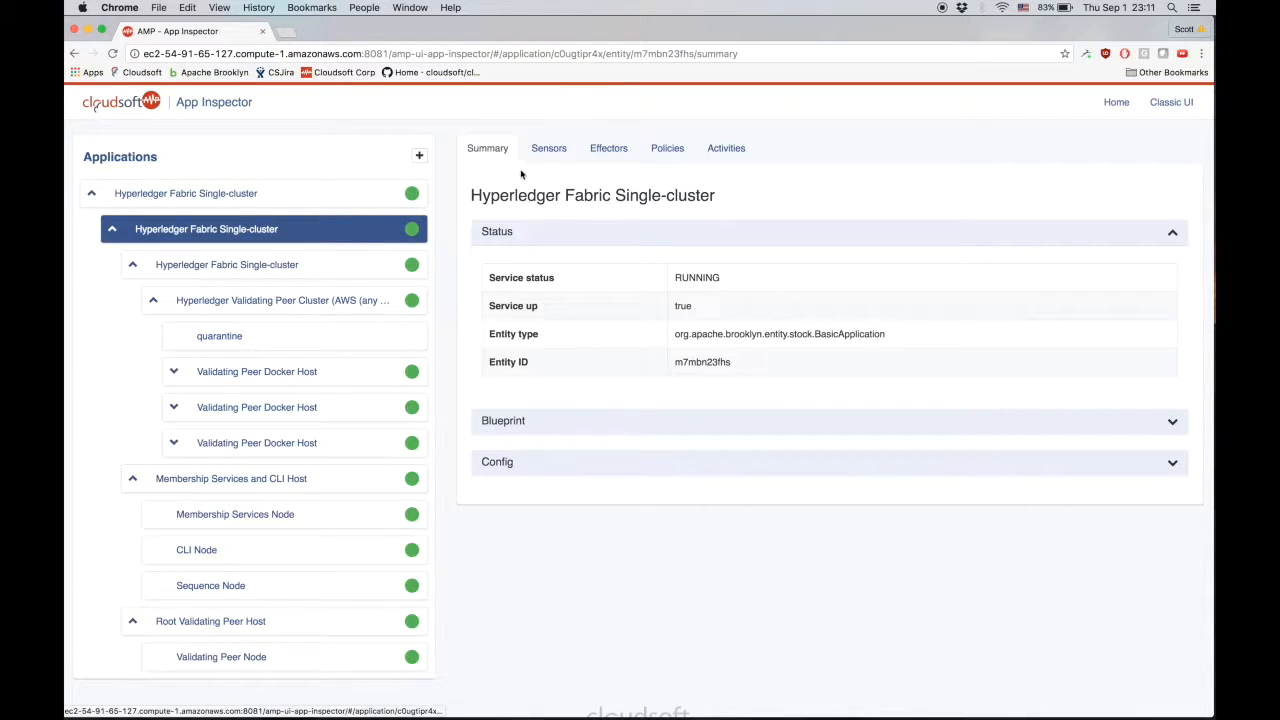
- Check the empty Policies and completed start activity, then select the first Validating Peer Docker Host
click(548, 148)
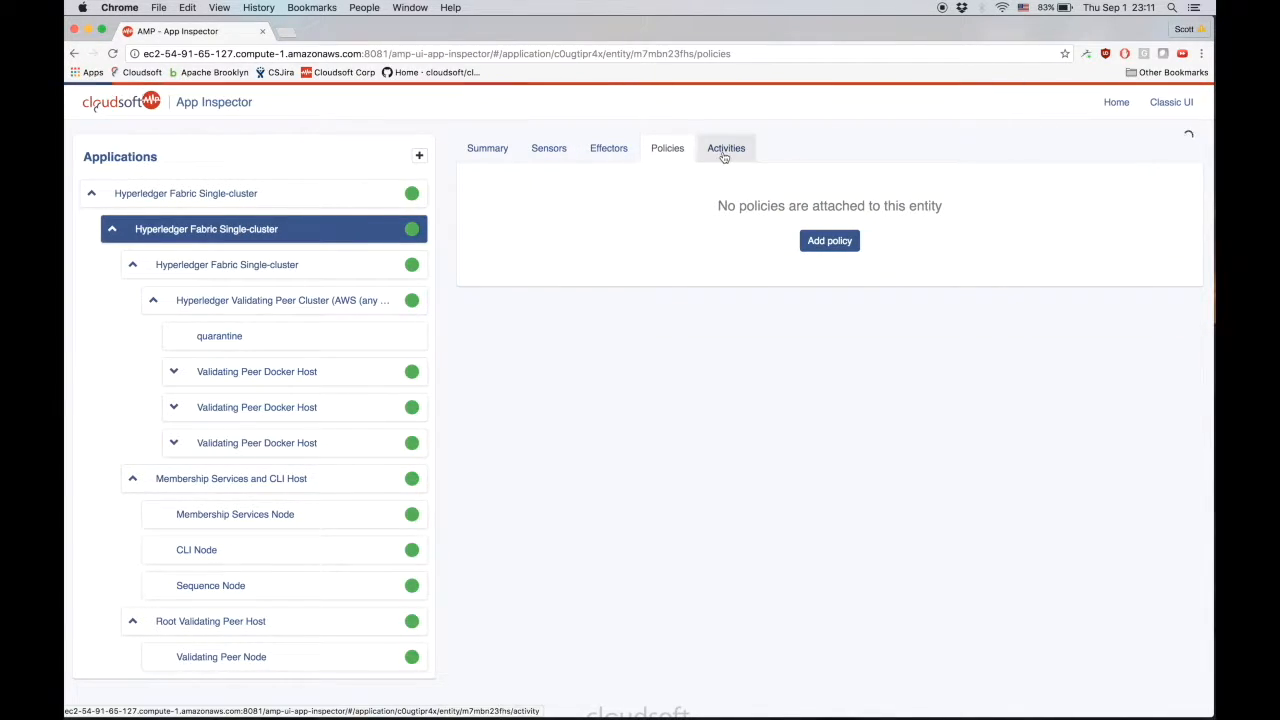
click(726, 148)
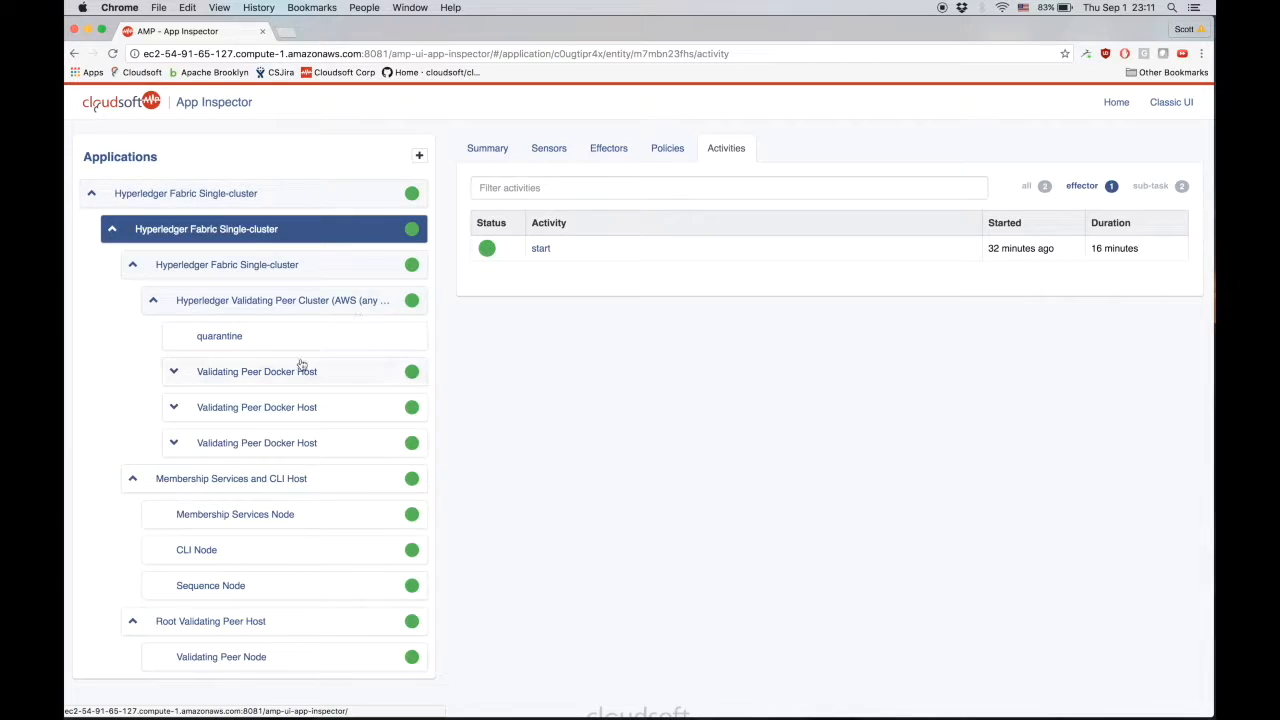
click(256, 371)
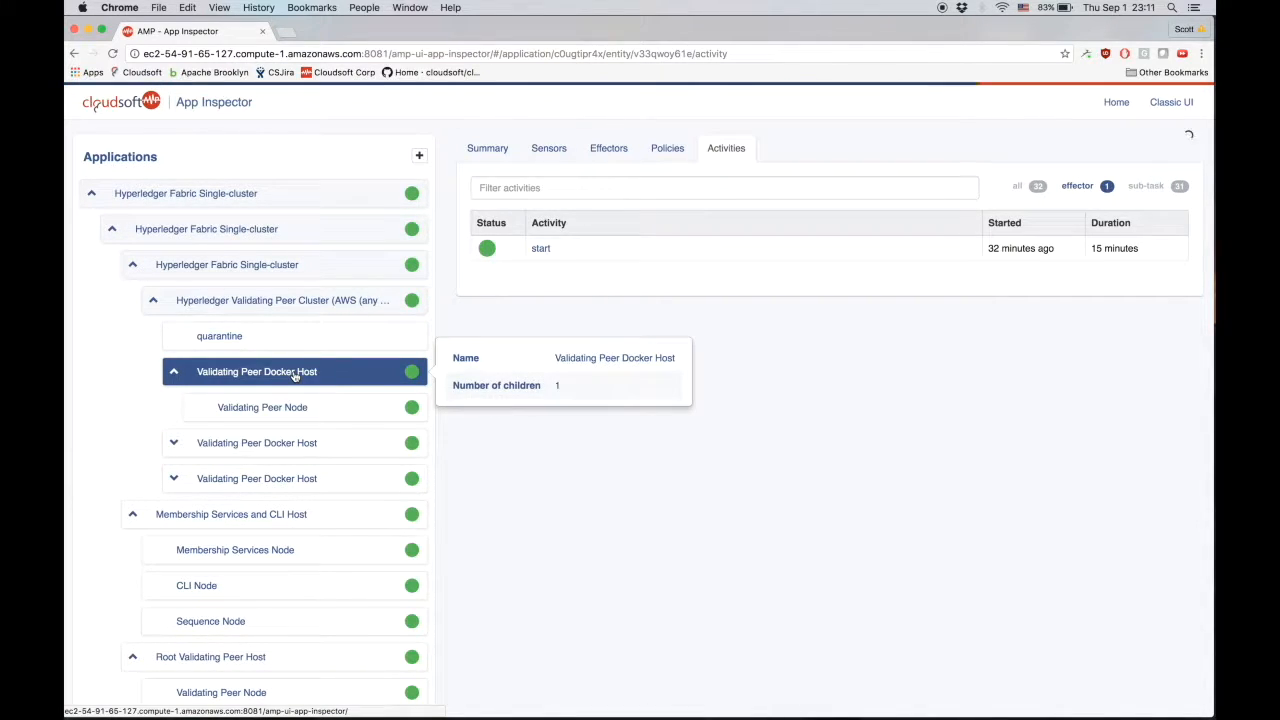
- View Validating Peer Node sensors, then CLI Node sensors with host address and RUNNING state
click(262, 407)
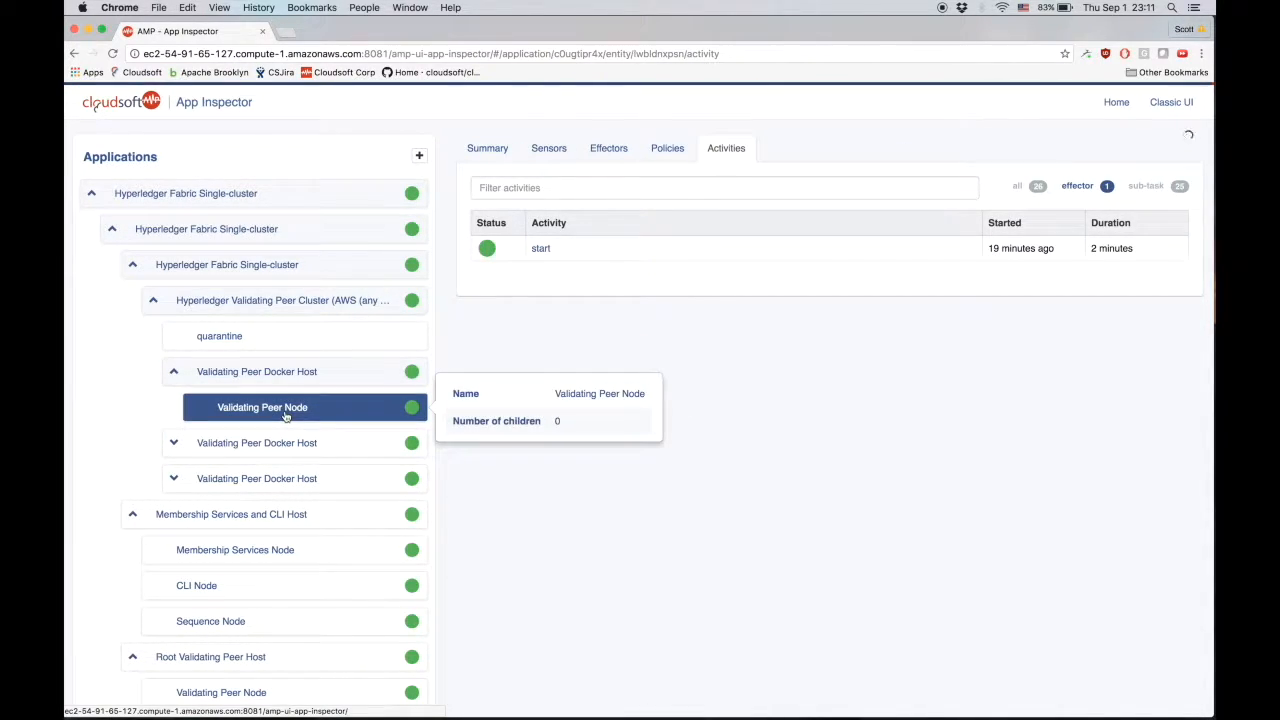
click(548, 148)
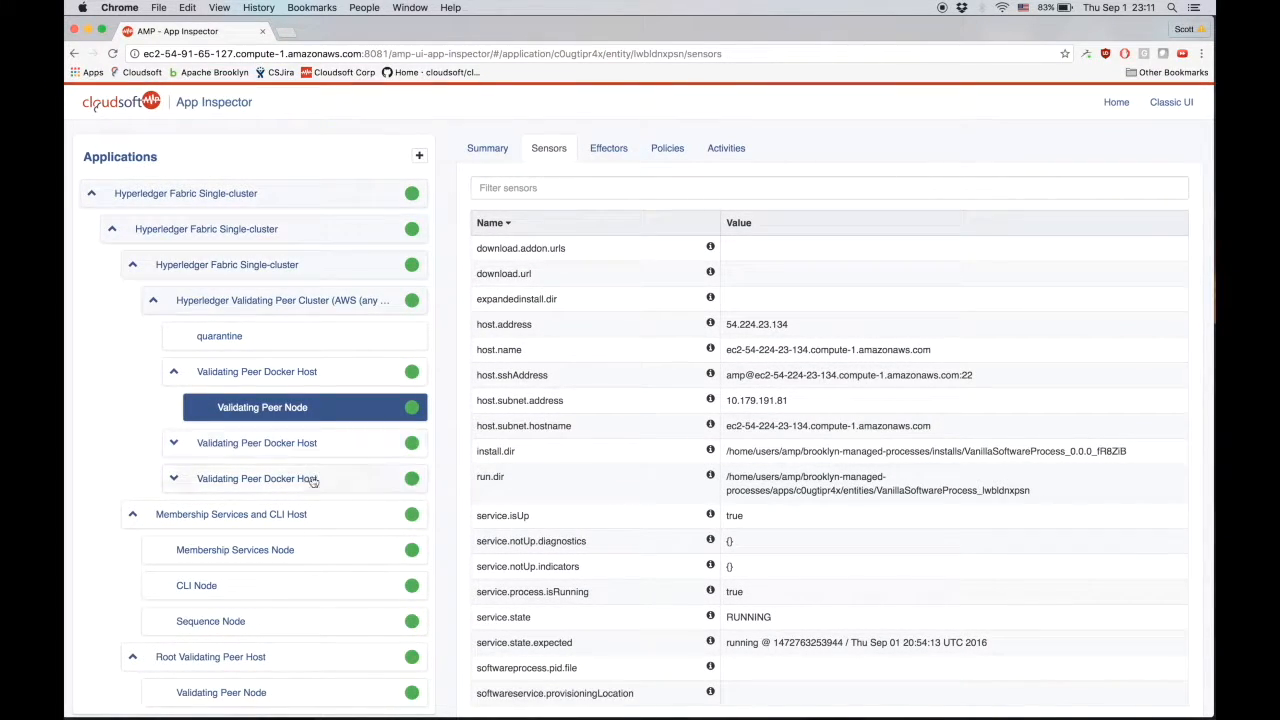
scroll(down, 3)
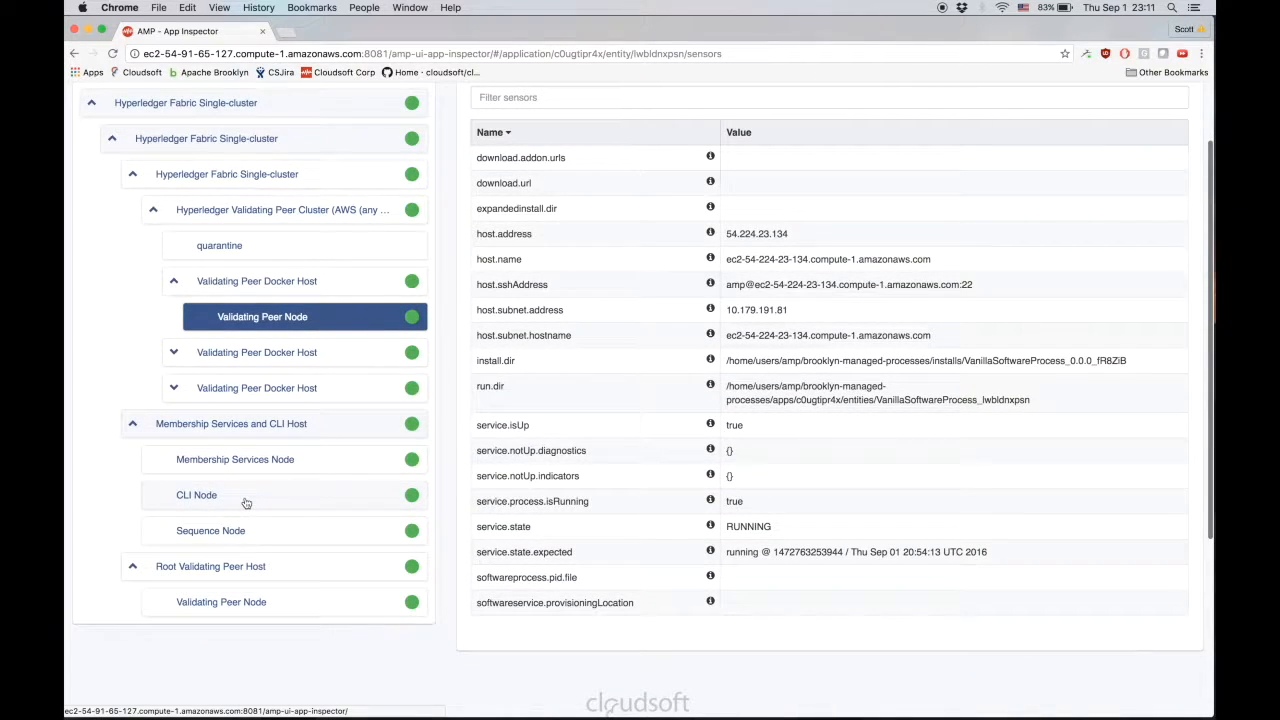
click(197, 494)
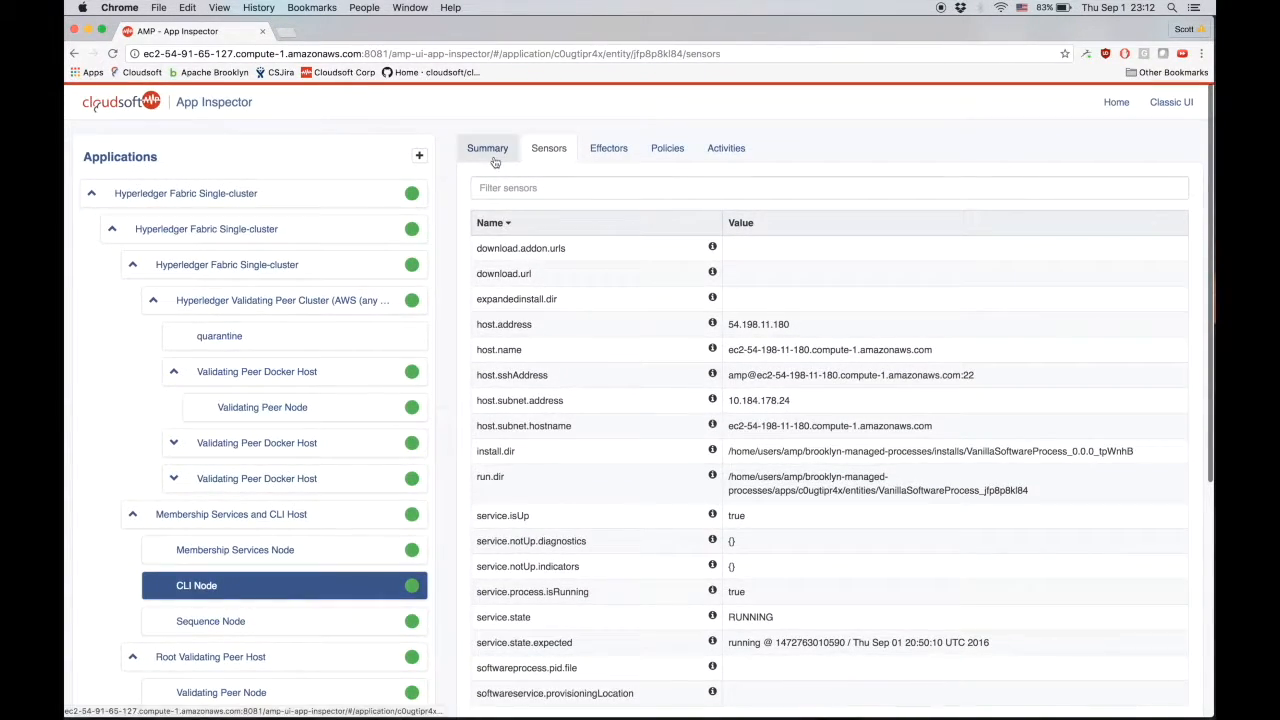
- Scroll through the CLI Node's Summary blueprint, including launch commands and the Run Demo Application effector
click(487, 148)
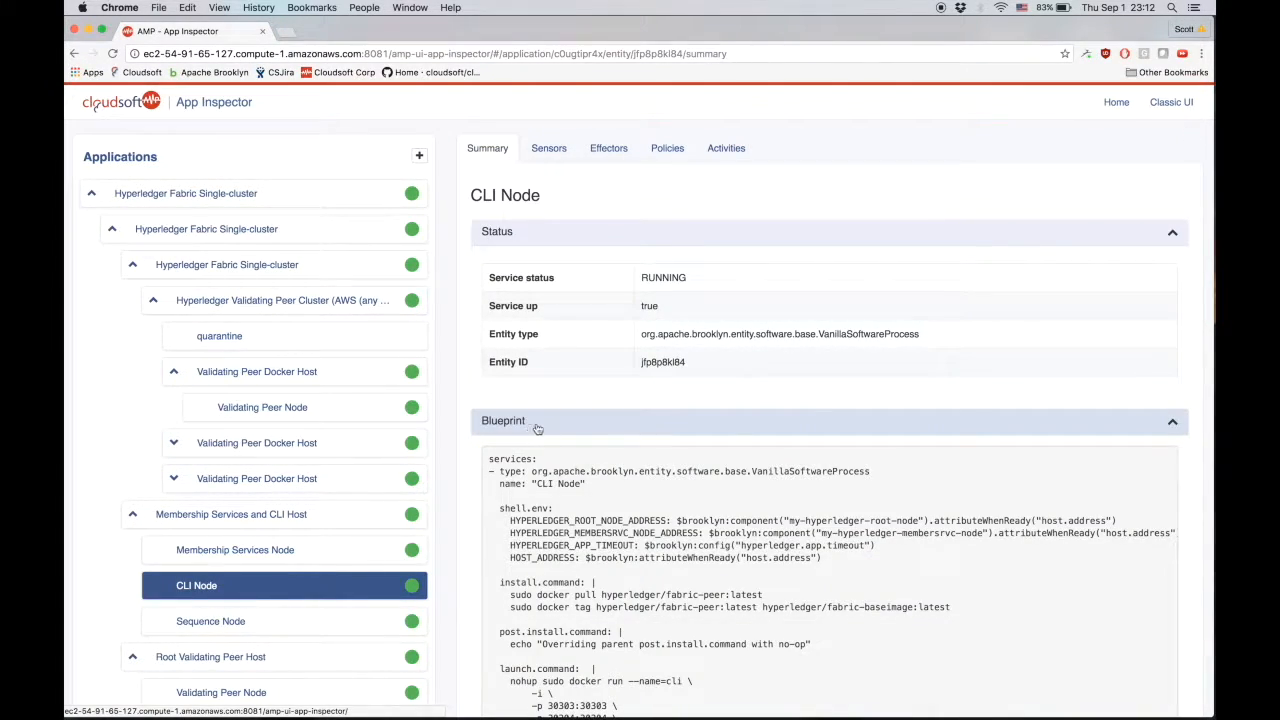
scroll(down, 3)
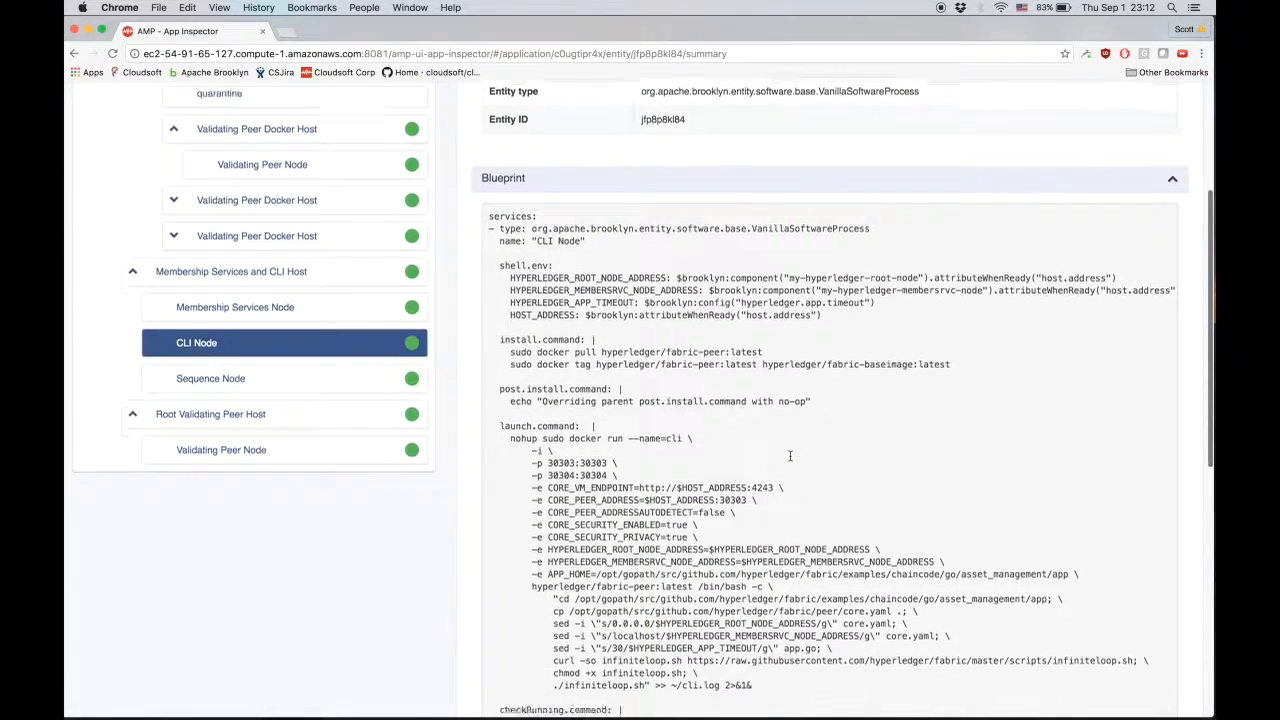
scroll(down, 3)
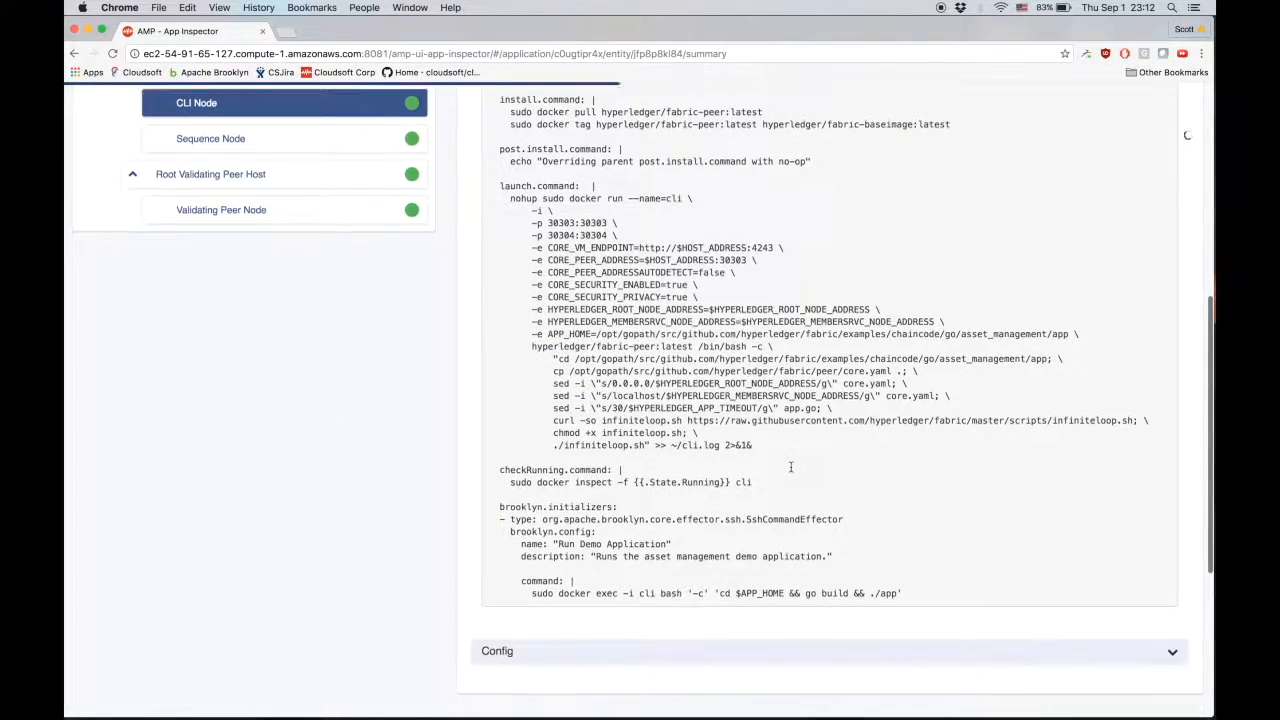